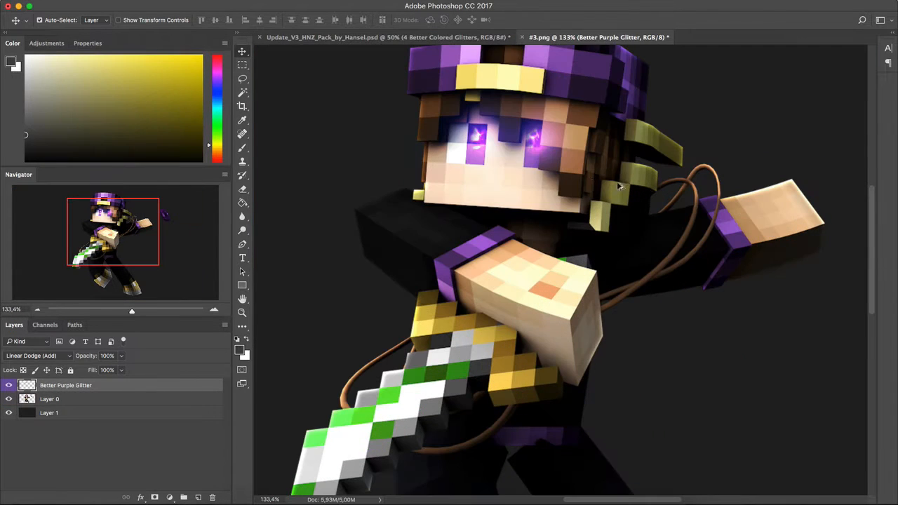
Bring the purple-capped character render into the Liquify workspace for reshaping.
left_click(49, 398)
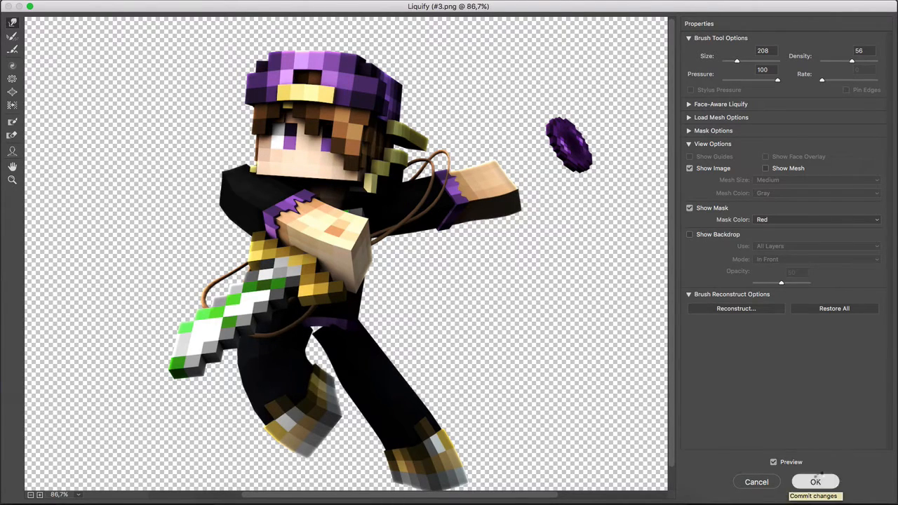
Commit the Liquify reshaping so the character sits over the blurred torch-lit background.
left_click(821, 482)
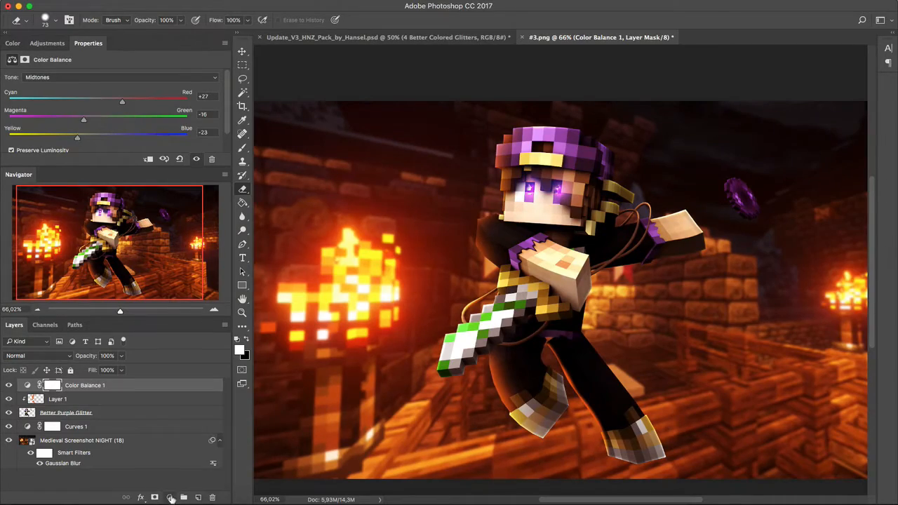
Add a violet-to-orange Gradient Map with extra Curves and a new empty glow layer.
left_click(172, 497)
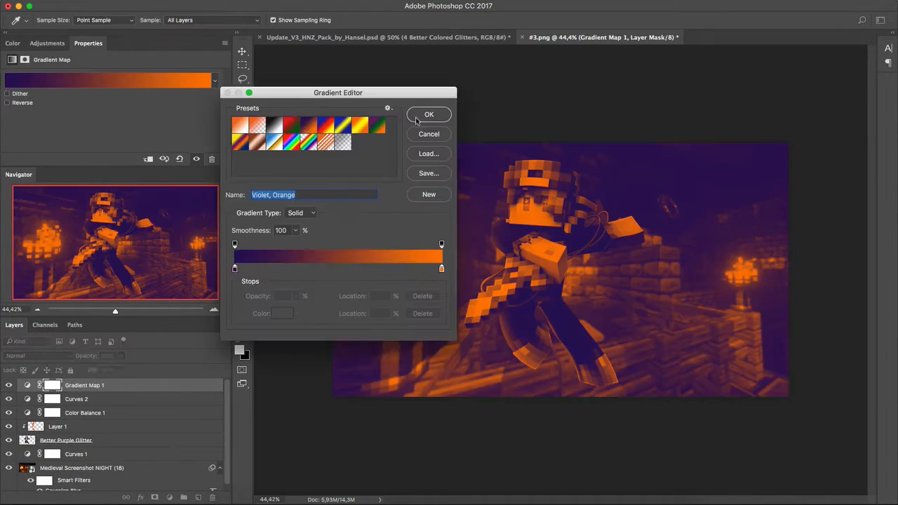
left_click(429, 115)
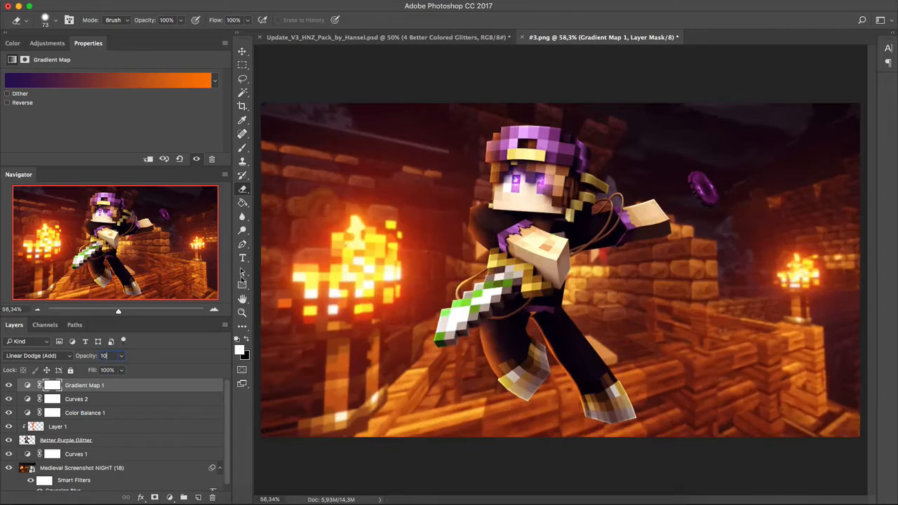
left_click(98, 465)
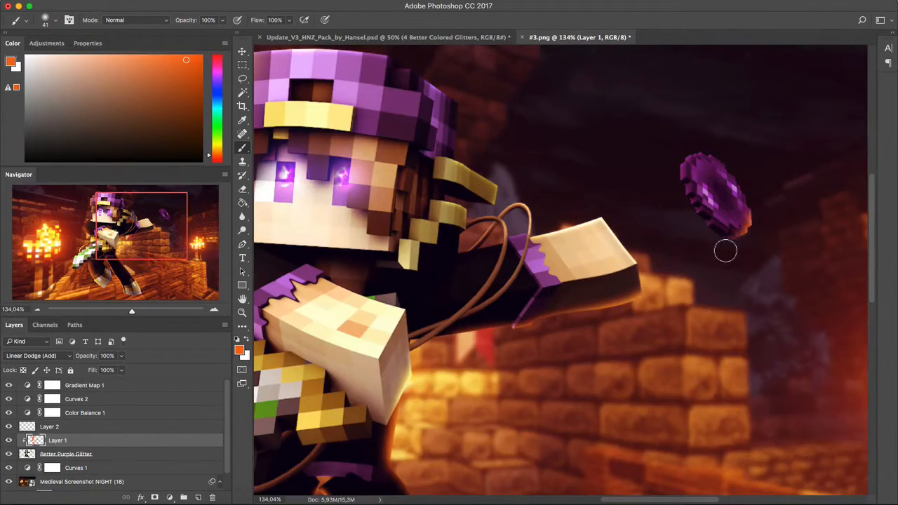
Move the grouped character scene into YouTube Background.psd and close #3.png.
left_click(732, 36)
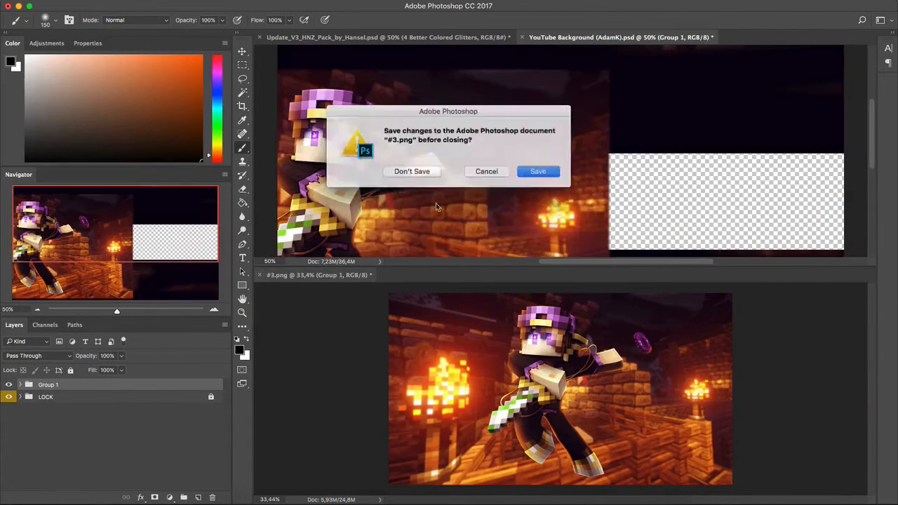
left_click(412, 171)
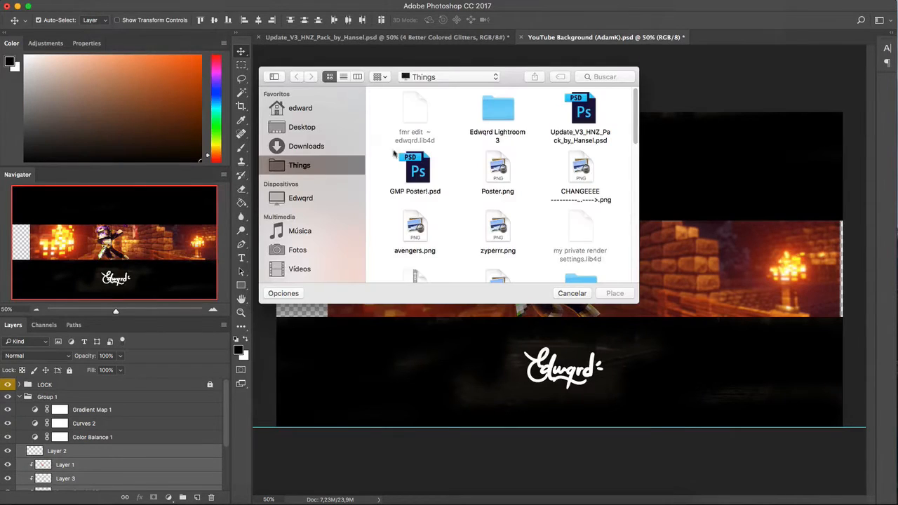
Place another character render and size it to fit the banner's middle strip.
left_click(614, 293)
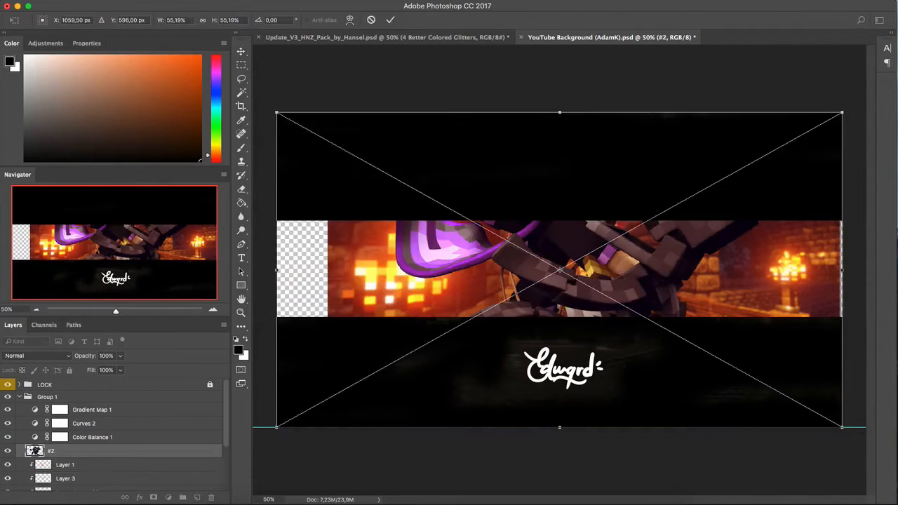
left_click_drag(842, 112, 713, 233)
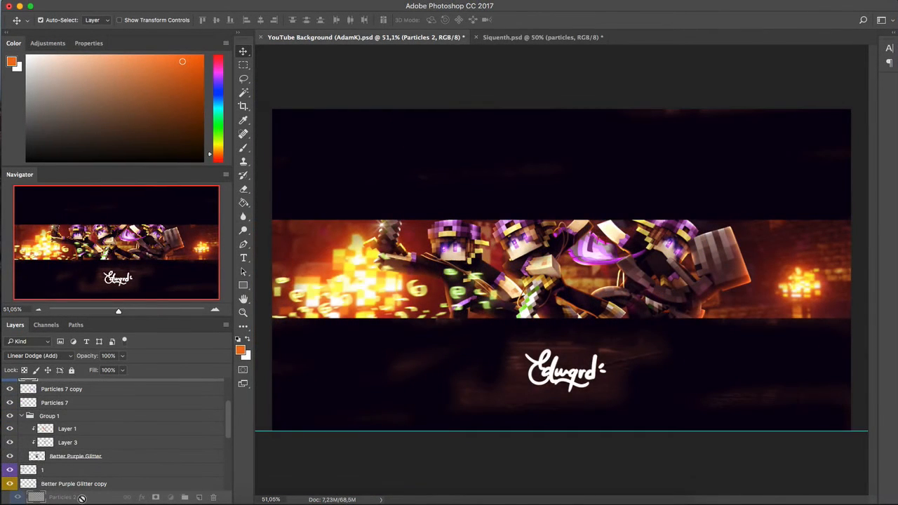
Group the montage layers and apply a Hue/Saturation adjustment to Particles 2.
scroll("down", 3)
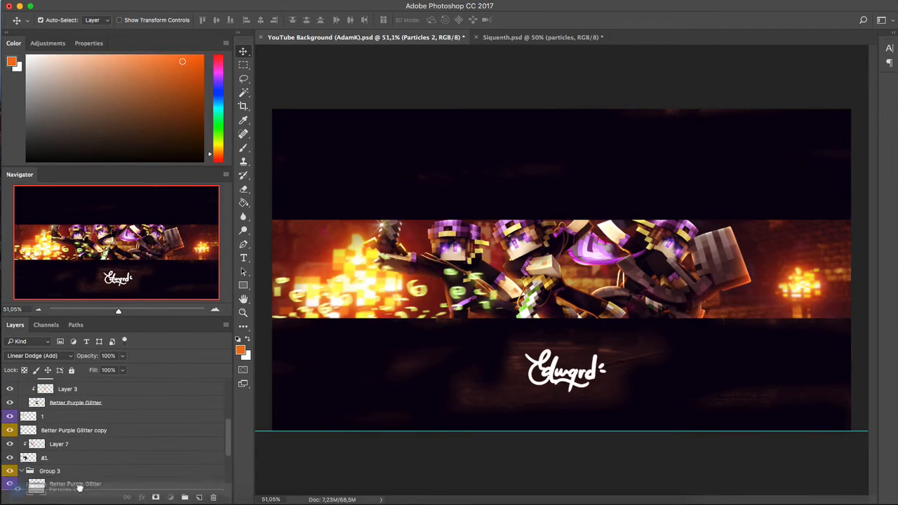
scroll("down", 3)
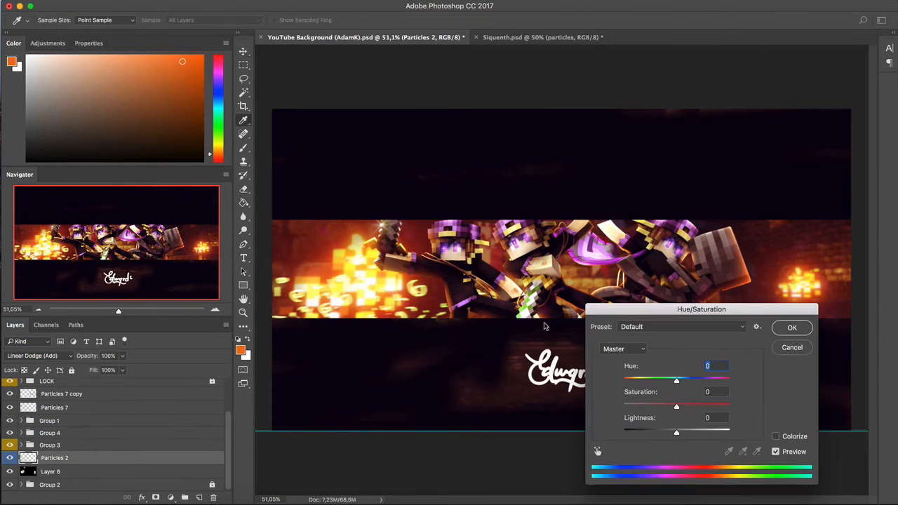
left_click(792, 328)
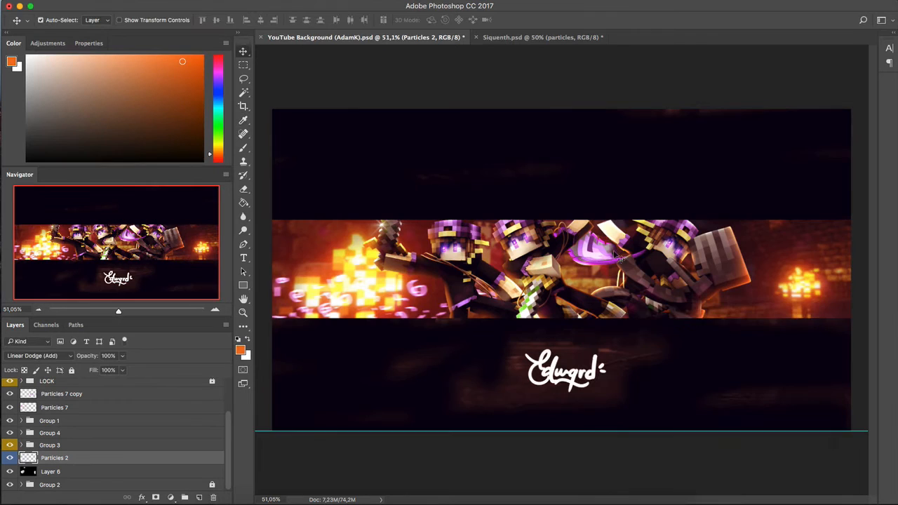